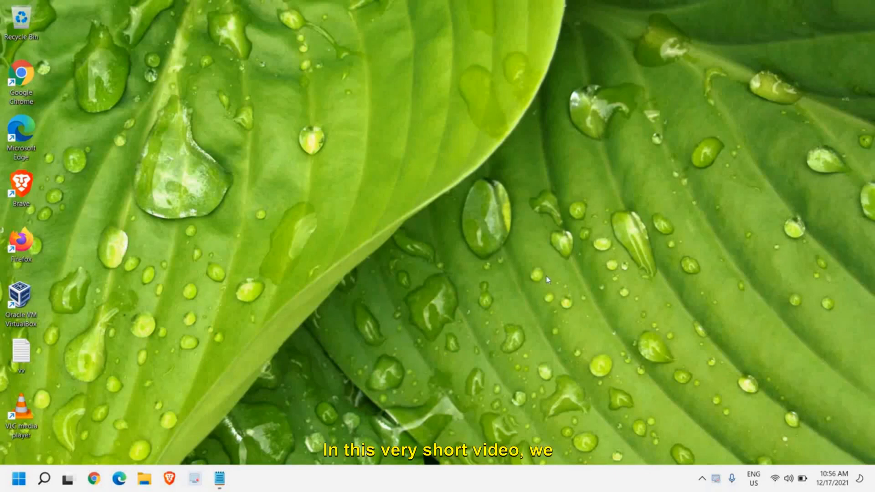
mouse_move(482, 207)
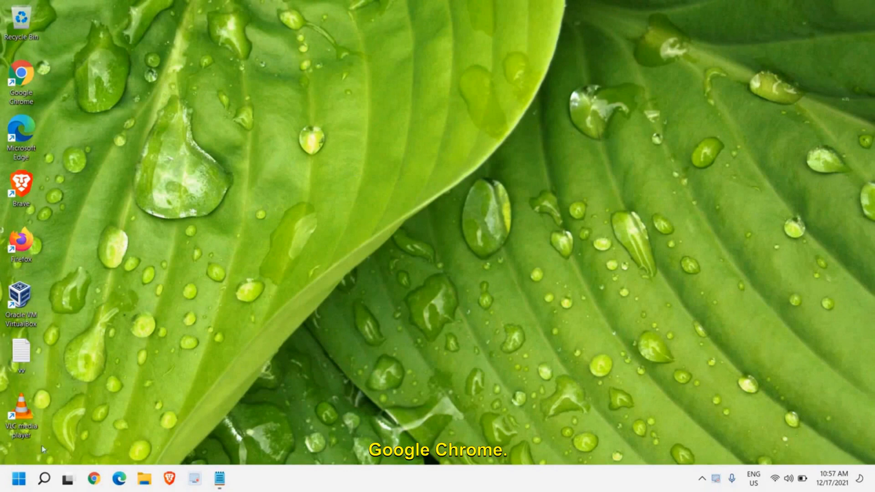
Step: Launch Chrome from the desktop shortcut, maximise it, and go to Settings
double_click(21, 74)
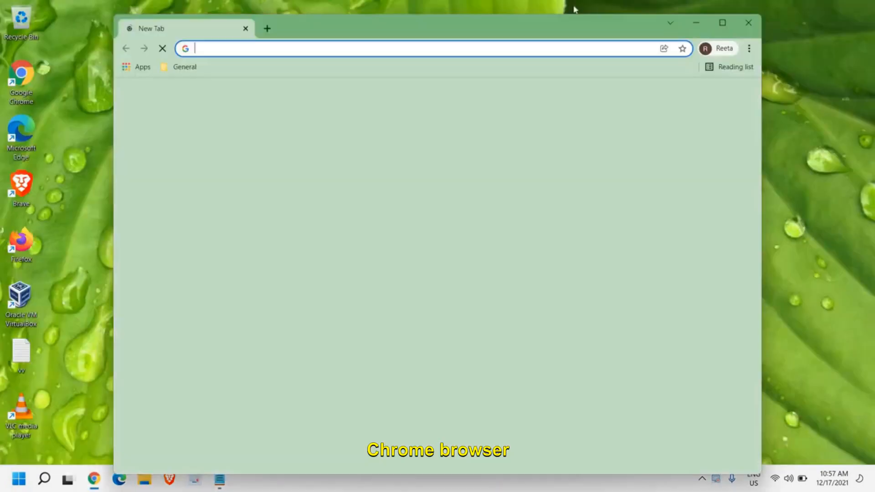
left_click(721, 23)
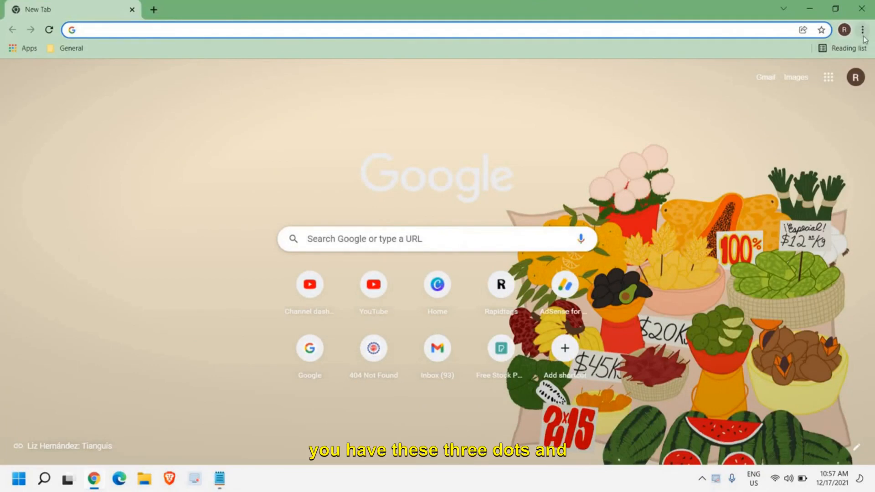
left_click(864, 29)
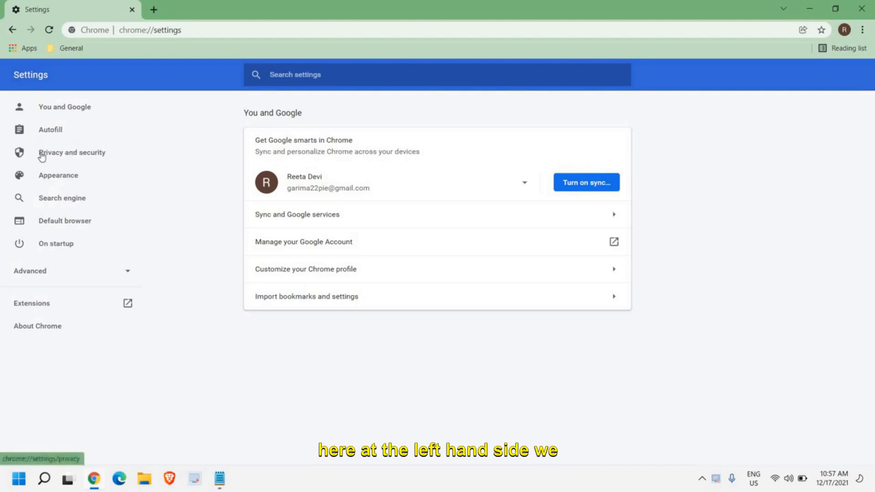
mouse_move(81, 158)
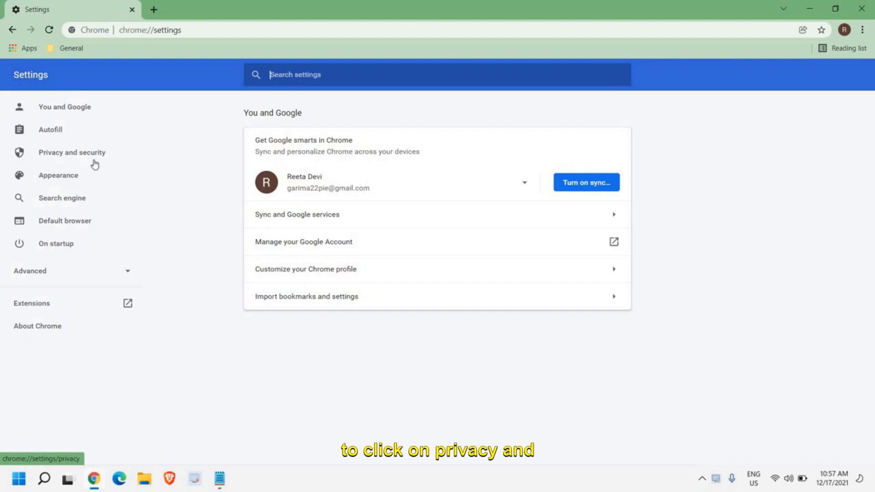
Step: Show the Privacy and security section of Chrome Settings
left_click(71, 152)
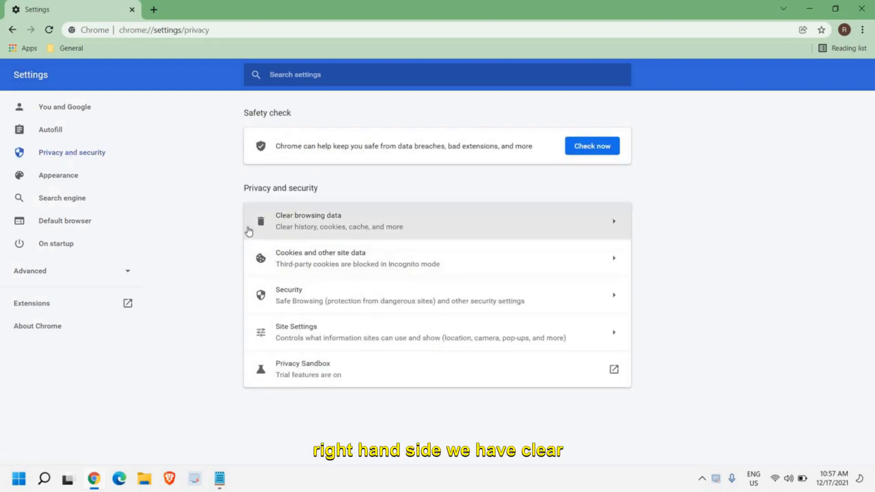
mouse_move(303, 286)
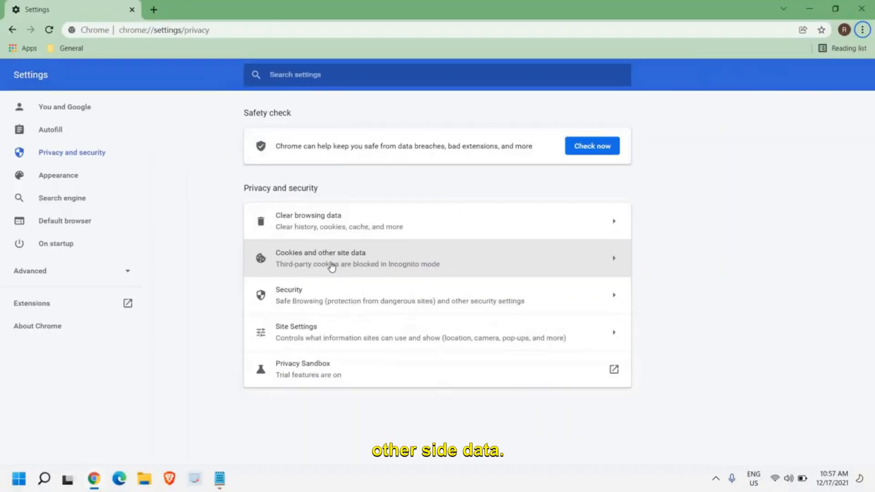
Step: Open Cookies and other site data and scroll to the general settings options
left_click(320, 258)
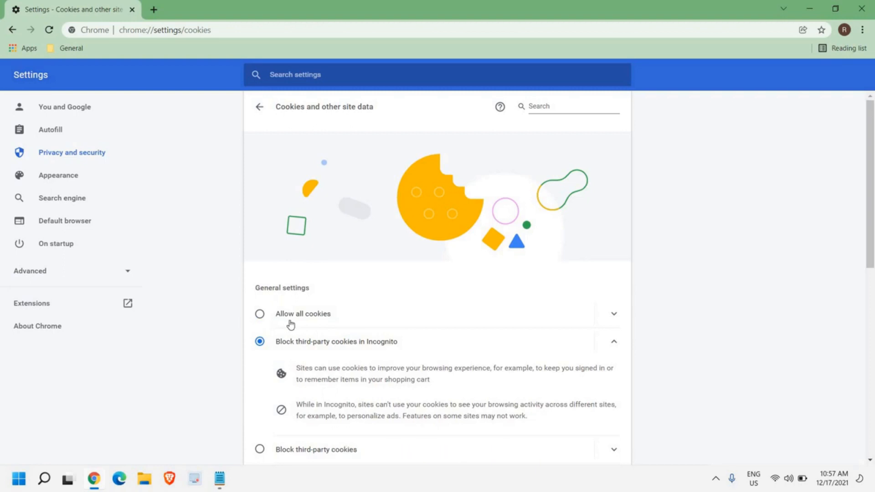
scroll("down", 3)
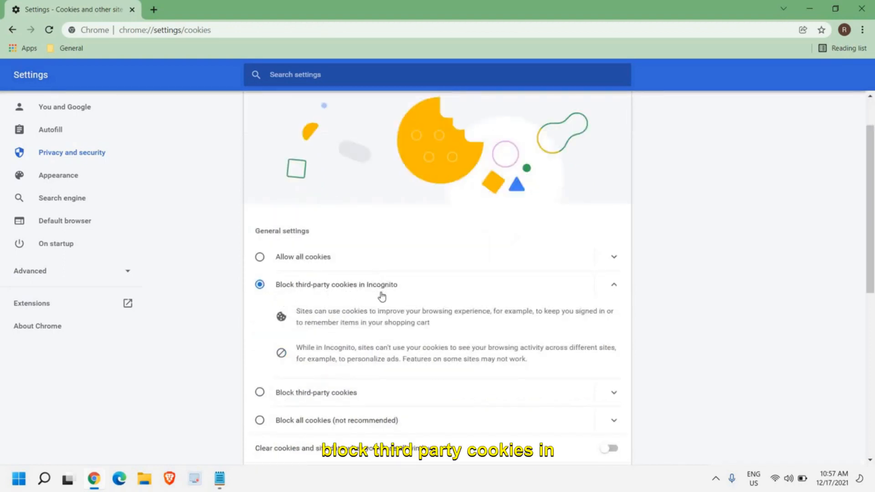
scroll("down", 3)
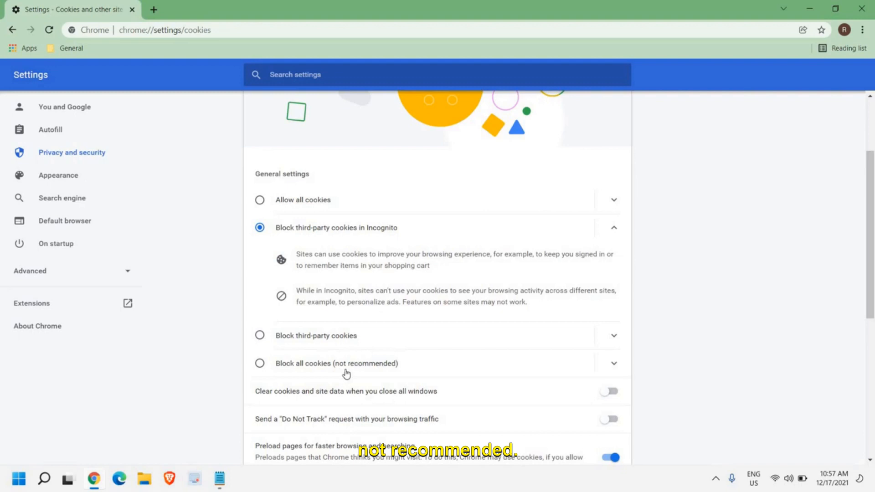
mouse_move(310, 219)
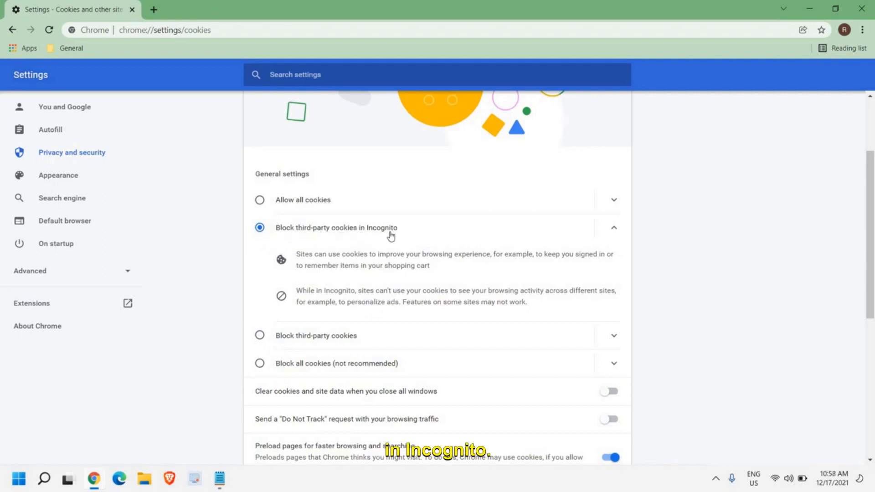
scroll("down", 3)
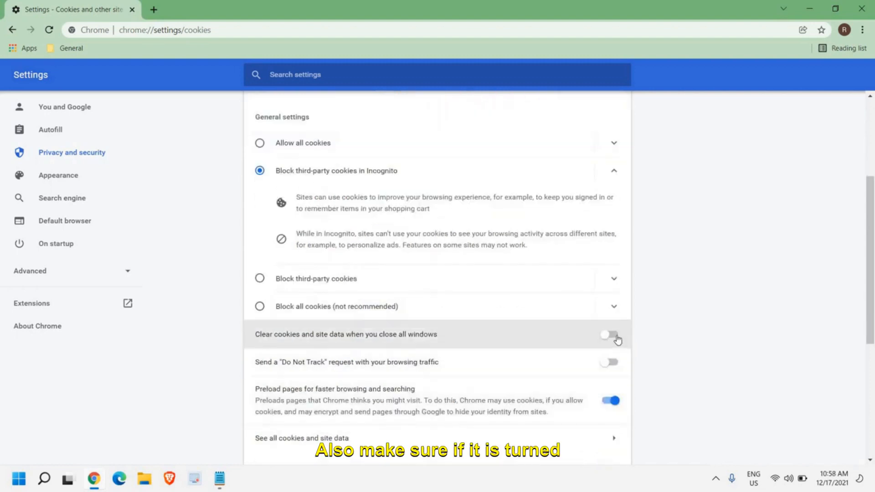
mouse_move(317, 345)
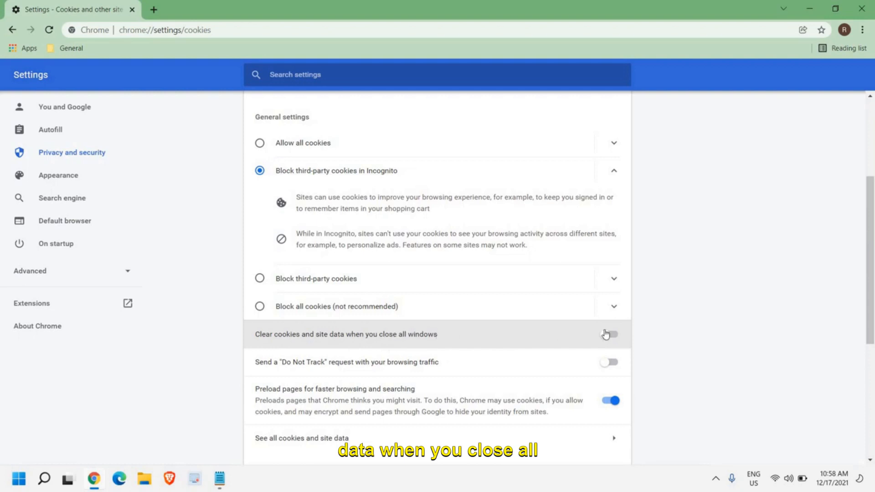
left_click(608, 361)
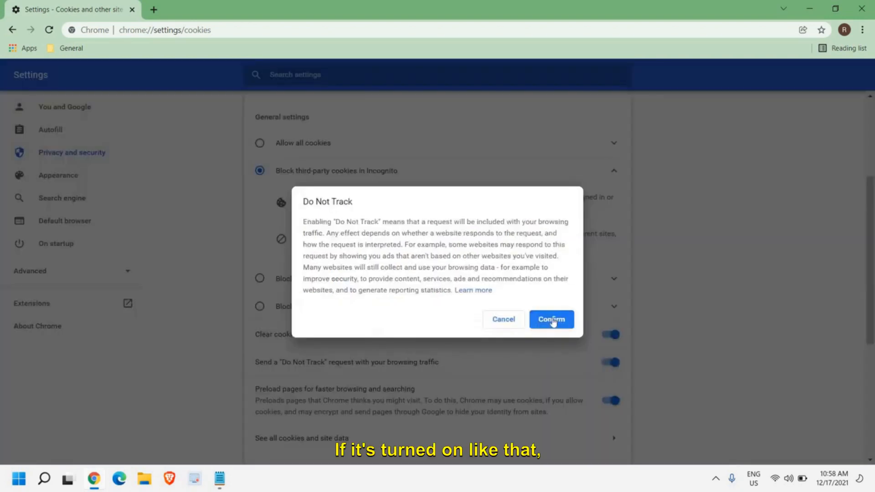
left_click(551, 319)
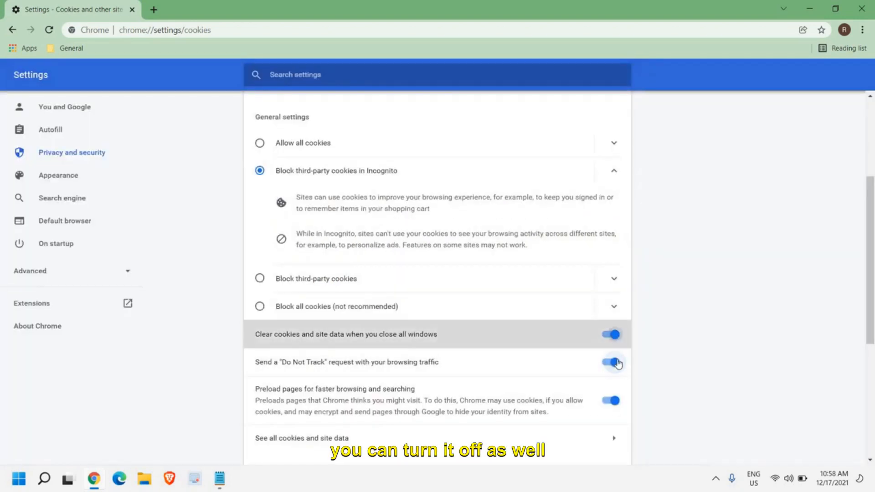
left_click(609, 361)
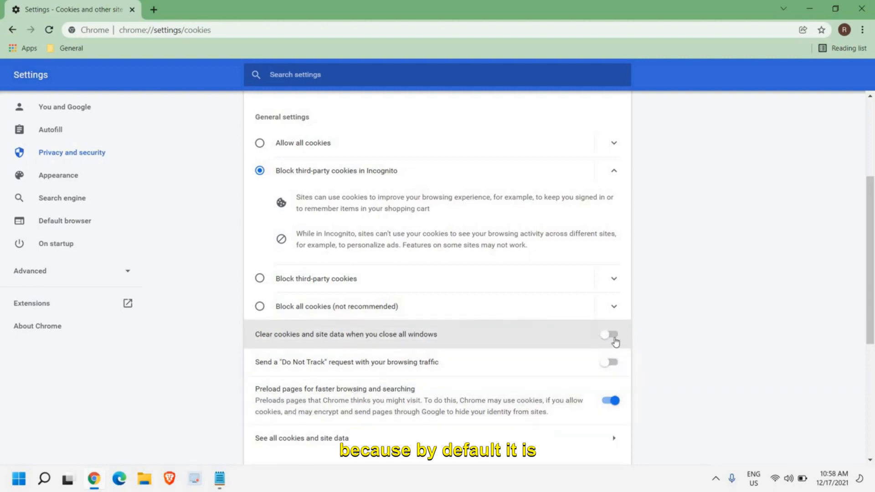
scroll("down", 3)
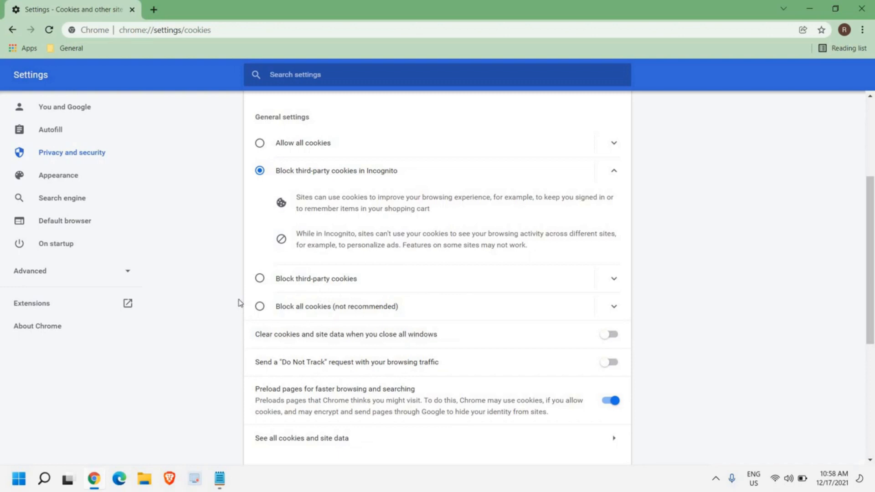
mouse_move(37, 326)
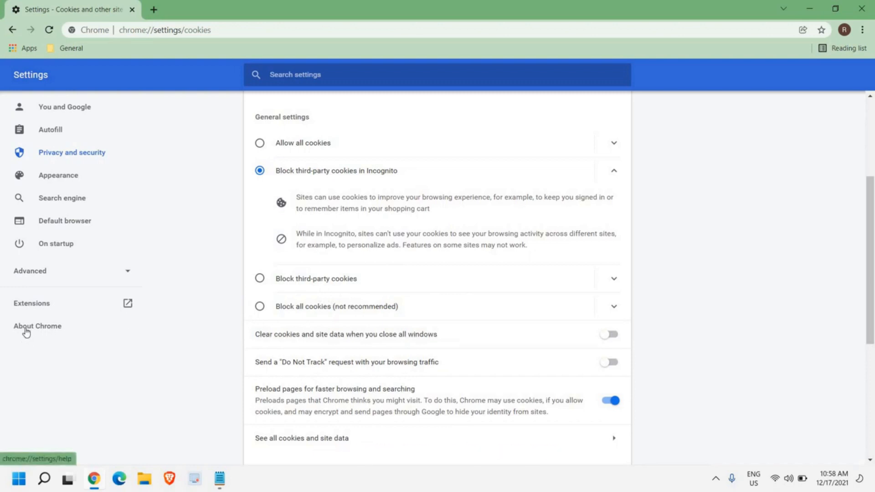
Step: Open About Chrome to confirm version 96.0.4664.110 is up to date
left_click(37, 326)
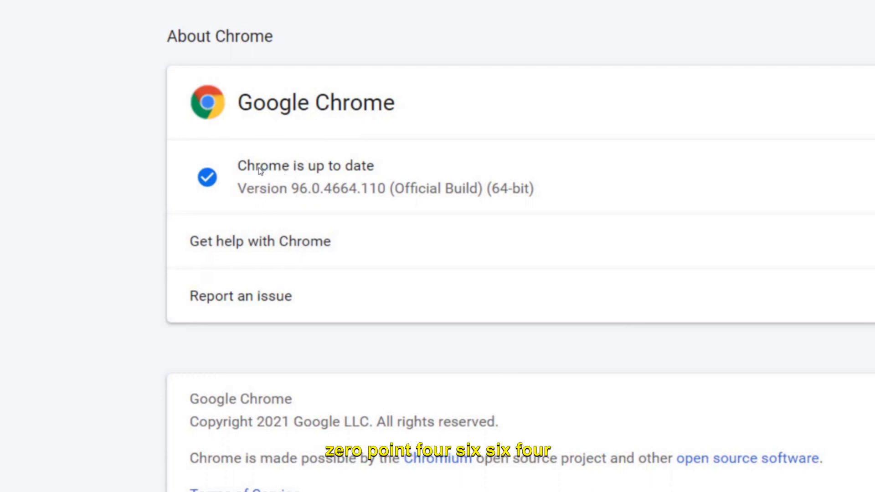
mouse_move(382, 151)
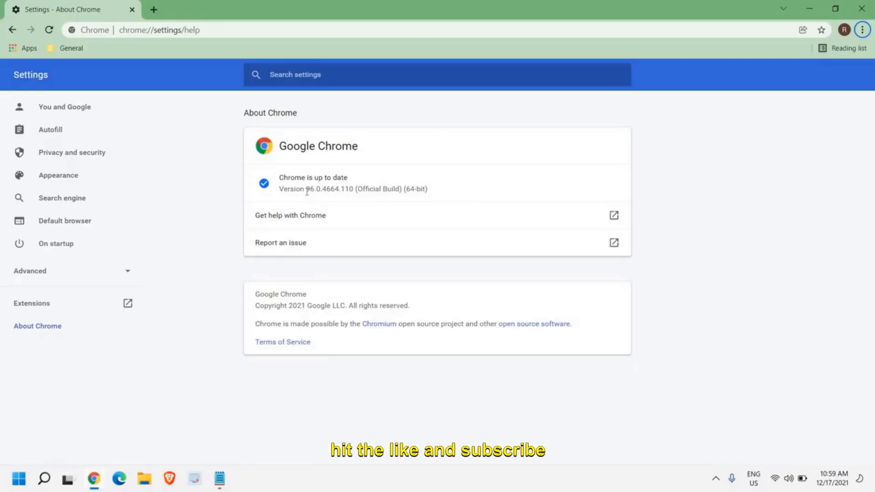
mouse_move(283, 186)
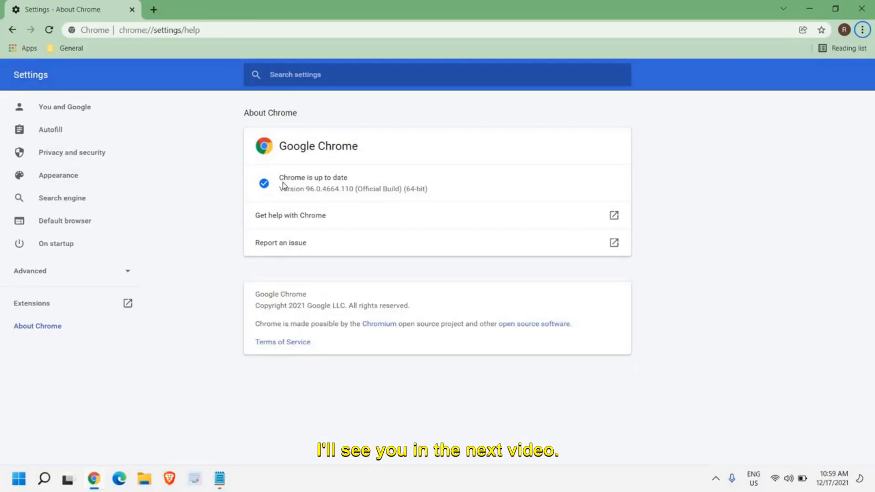